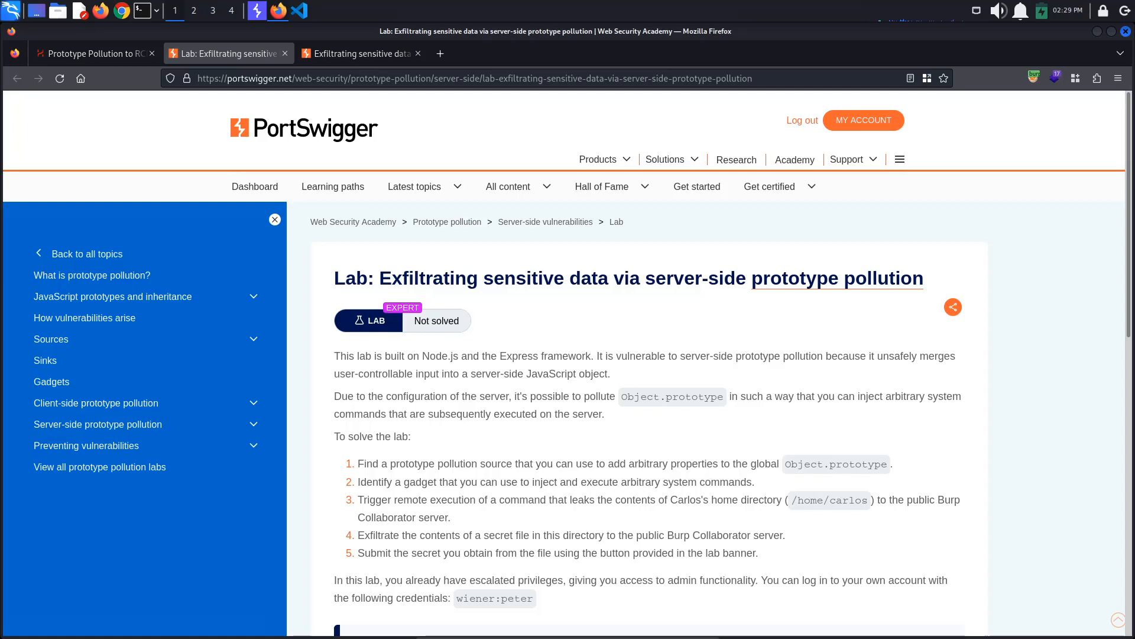
# Highlight 'Object.prototype' and the remote execution step in the lab instructions.
pyautogui.doubleClick(836, 464)
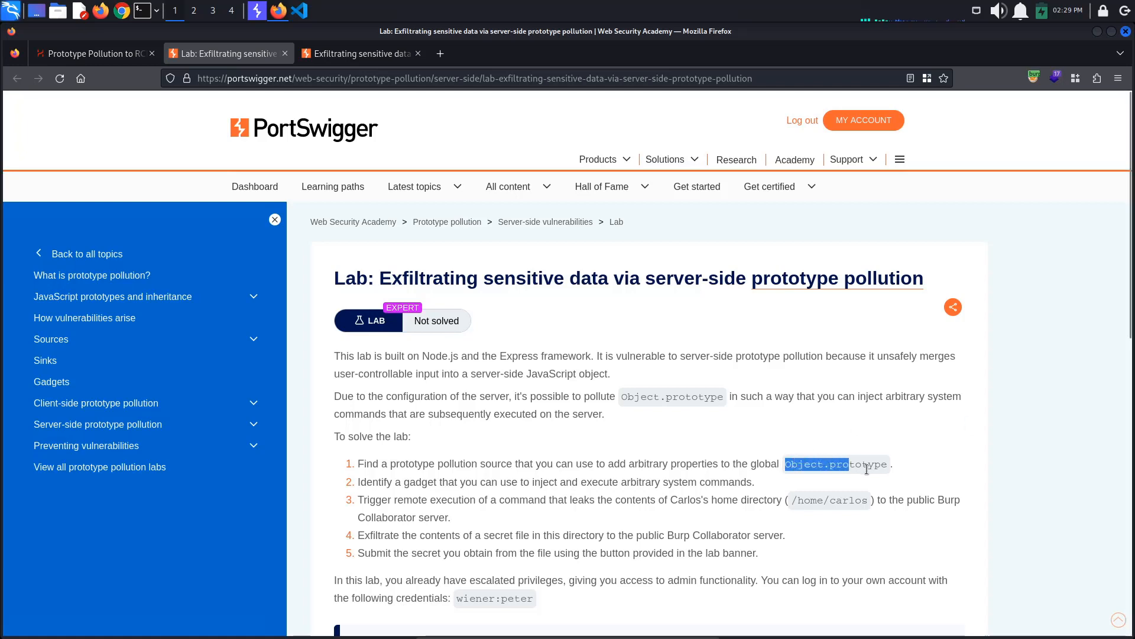
pyautogui.doubleClick(411, 499)
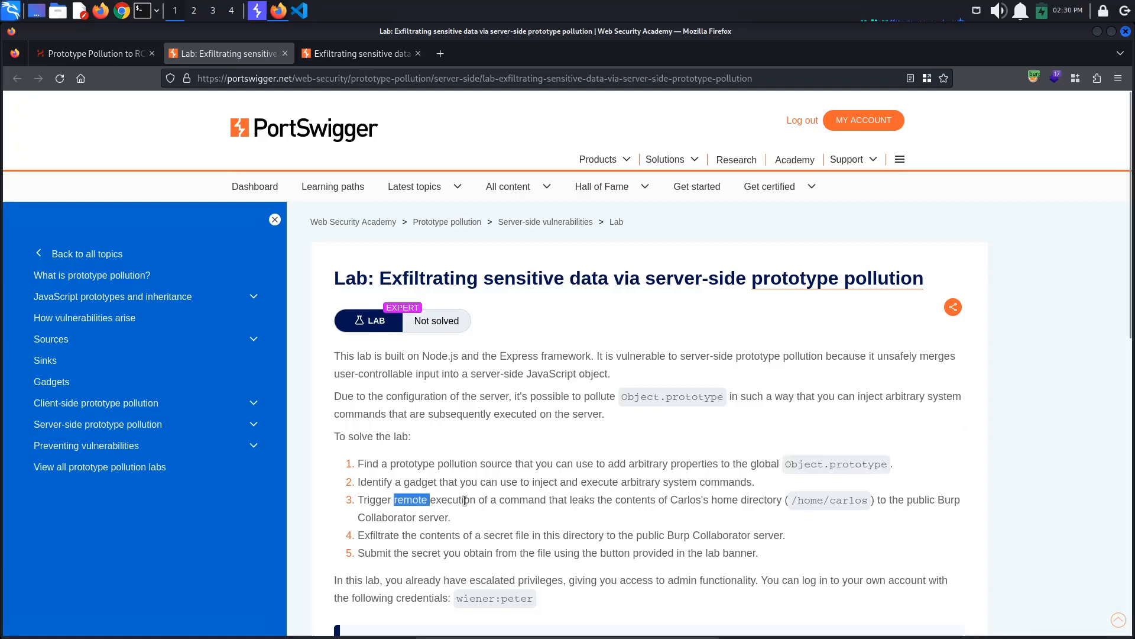
pyautogui.moveTo(395, 500); pyautogui.dragTo(548, 500)
pyautogui.write('wie')
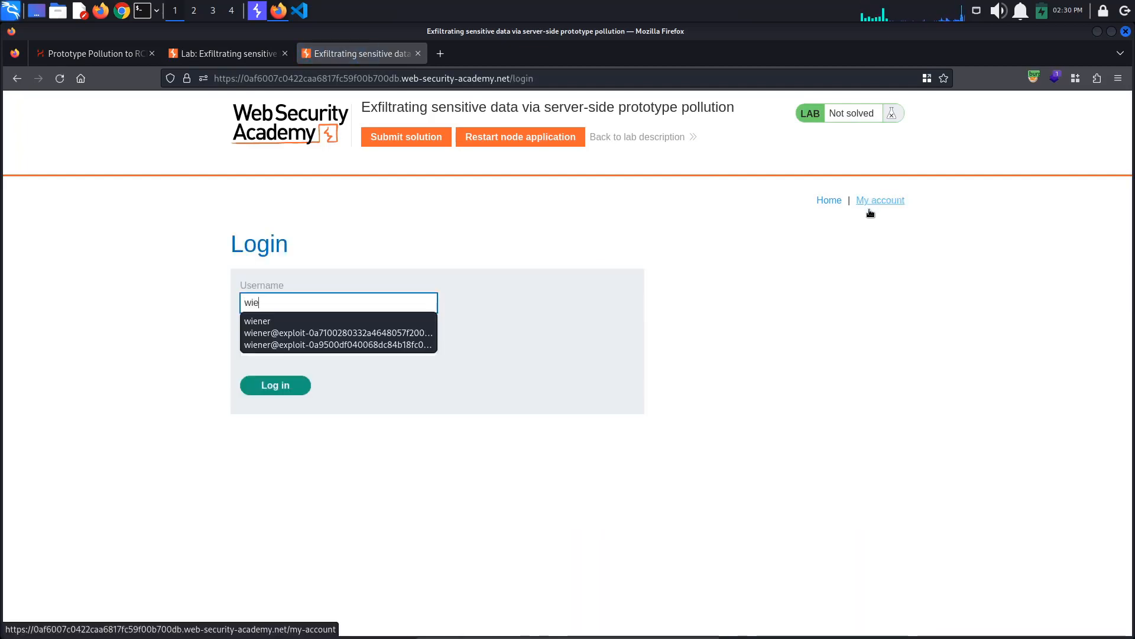
# Log in as wiener, resubmit the billing address, and run admin maintenance jobs.
pyautogui.click(276, 385)
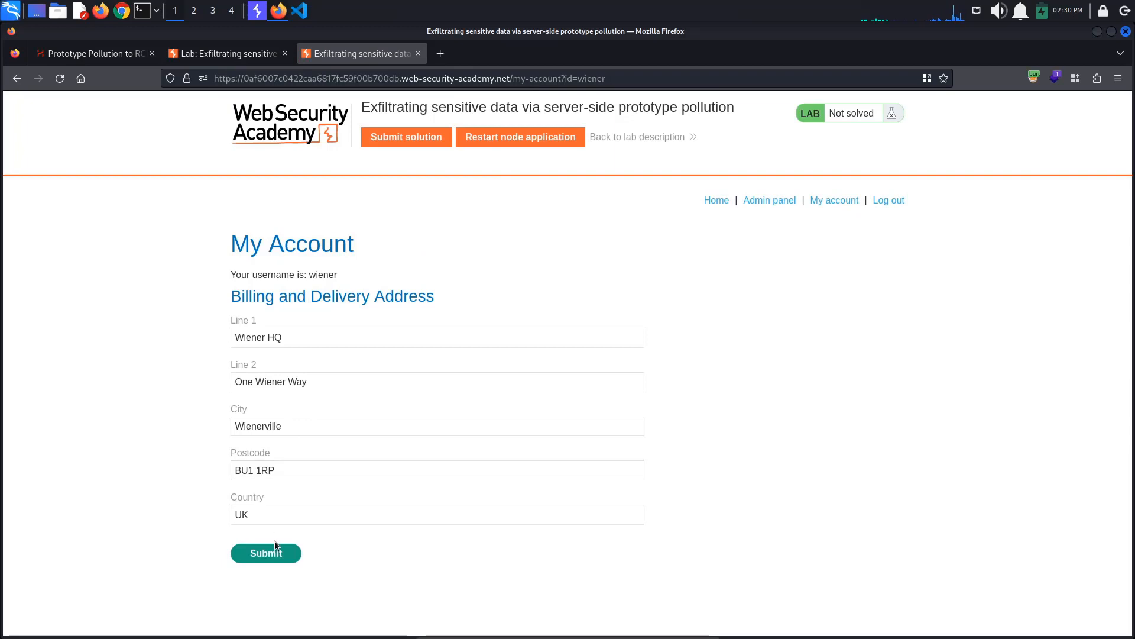
pyautogui.click(265, 553)
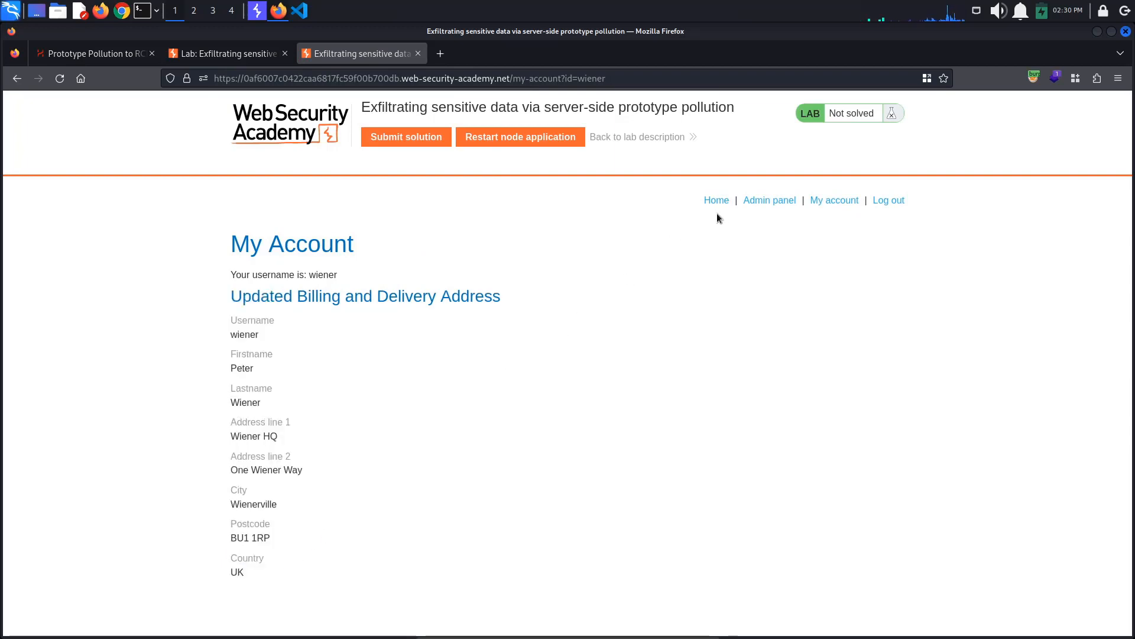
pyautogui.click(770, 200)
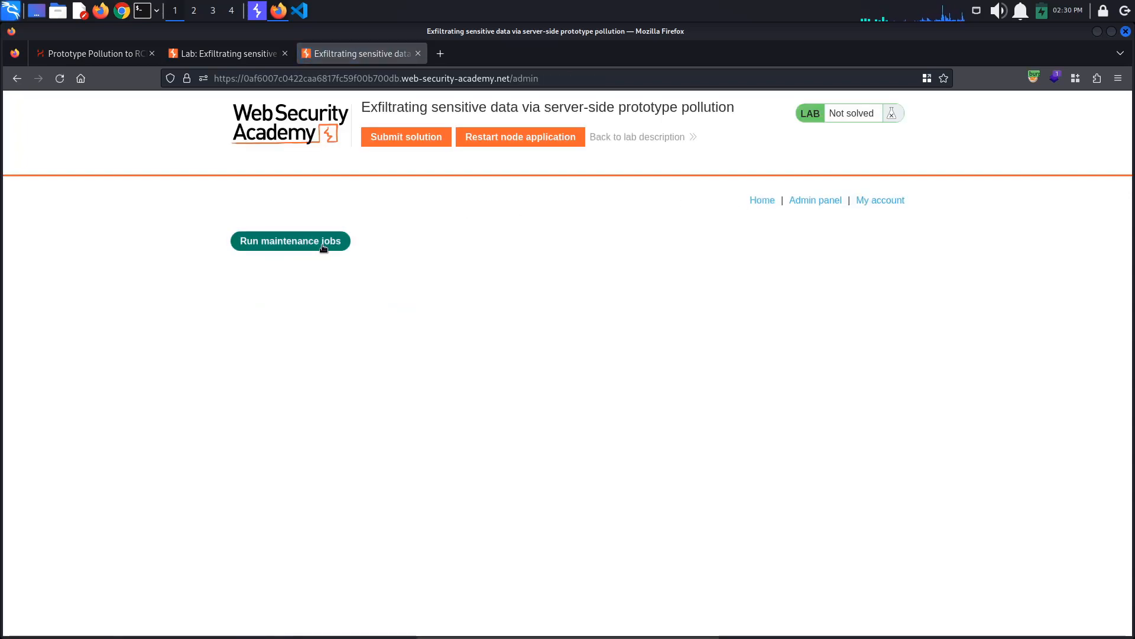
pyautogui.click(290, 241)
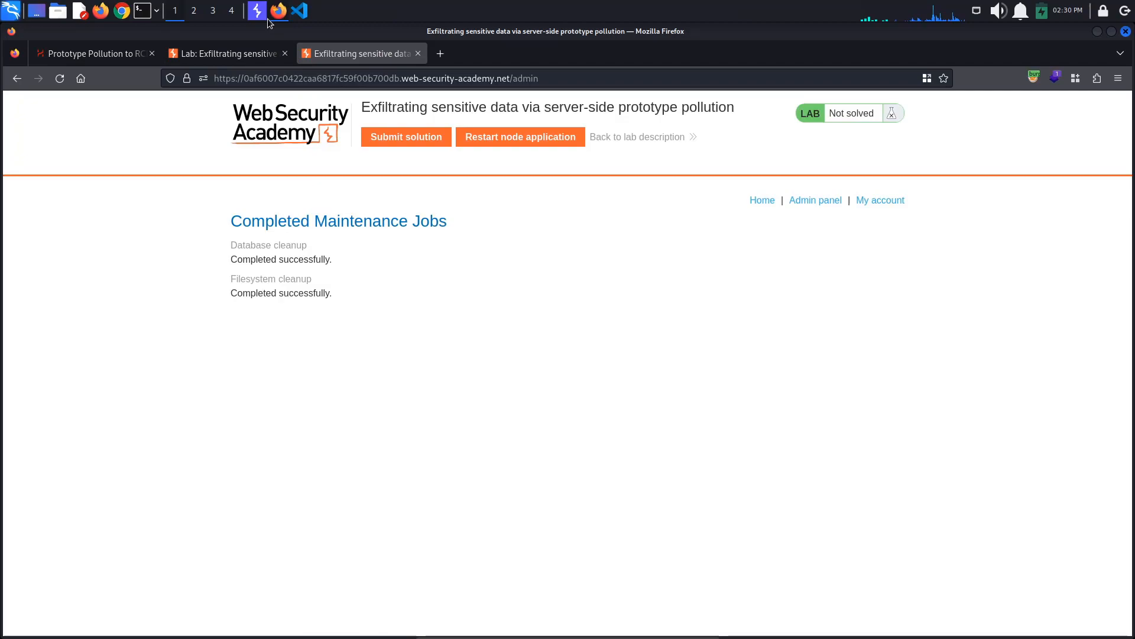
pyautogui.click(257, 11)
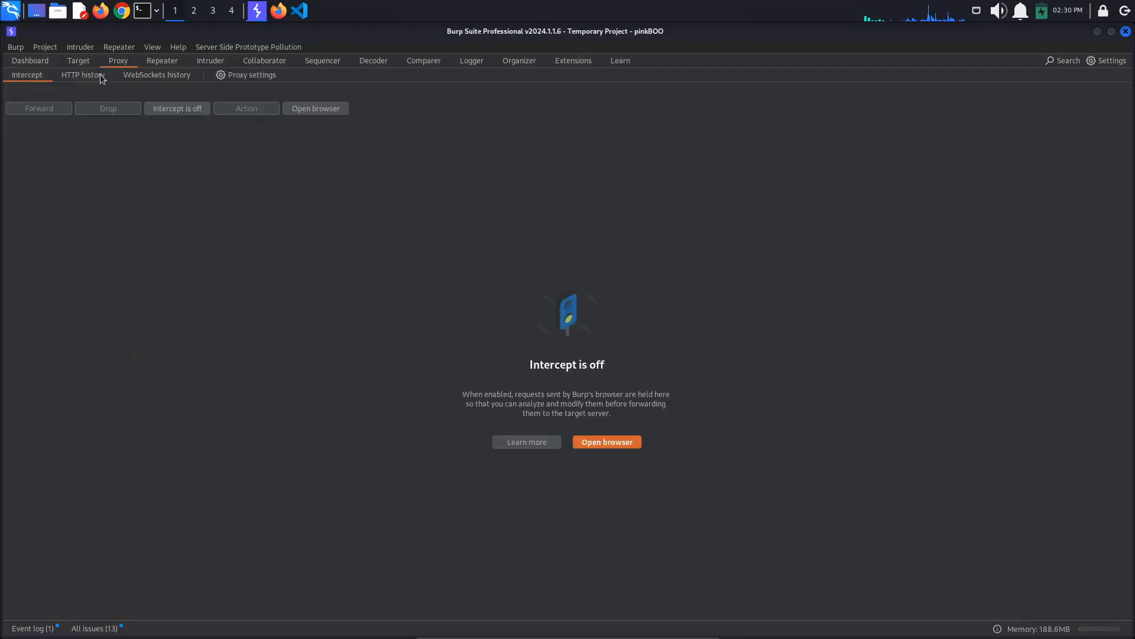
# In Proxy HTTP history, select POST /my-account/change-address and POST /admin/jobs.
pyautogui.click(83, 75)
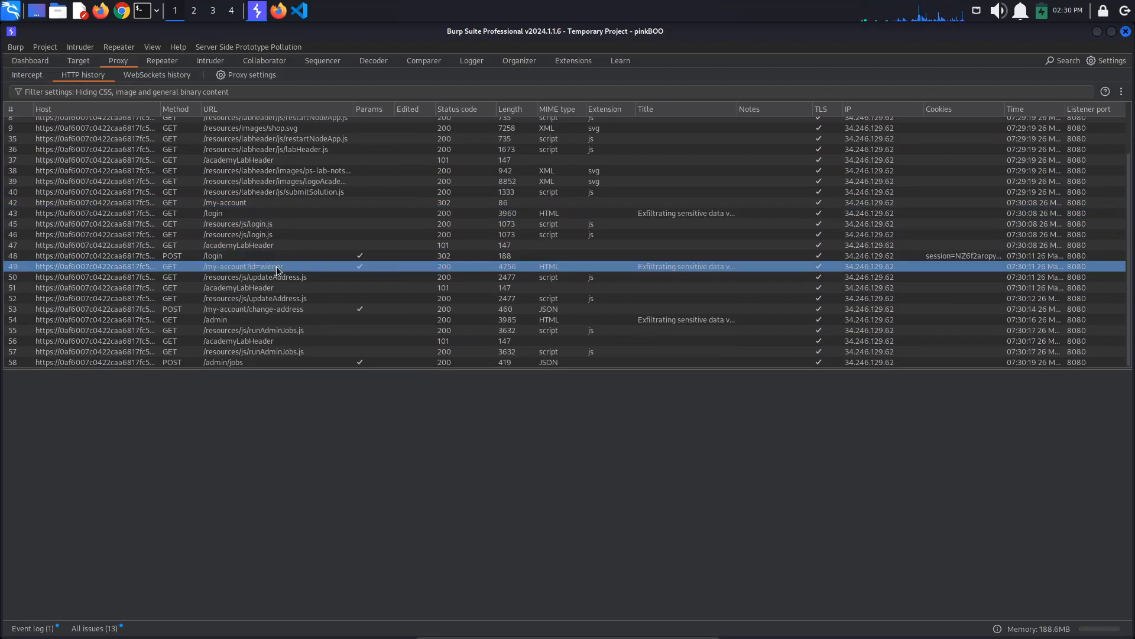
pyautogui.click(275, 308)
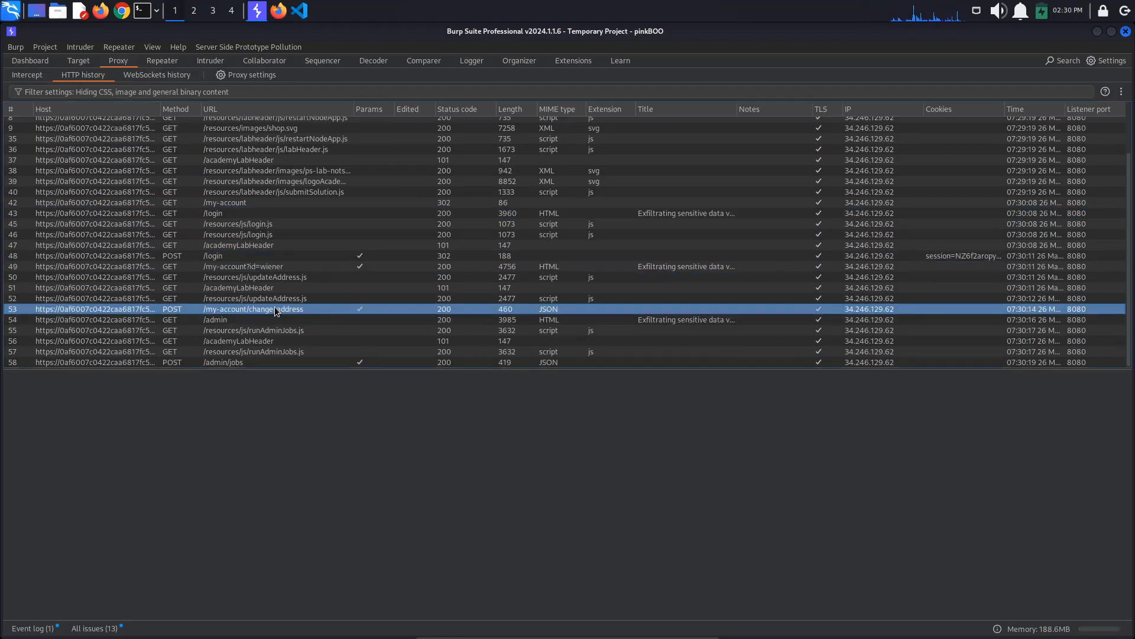
pyautogui.click(223, 362)
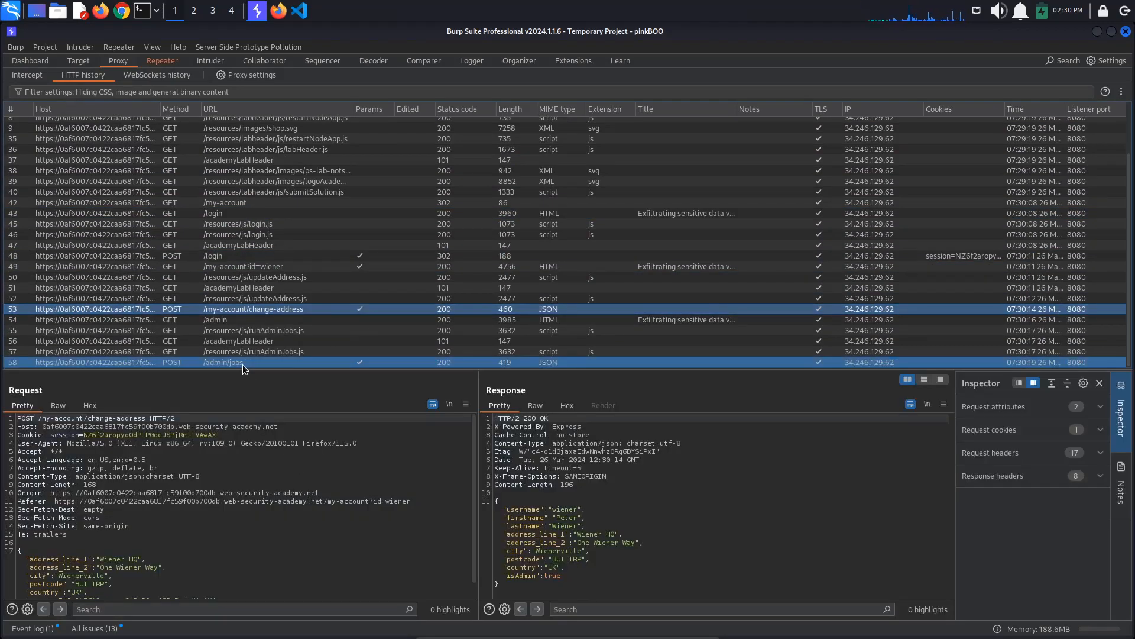
pyautogui.click(162, 60)
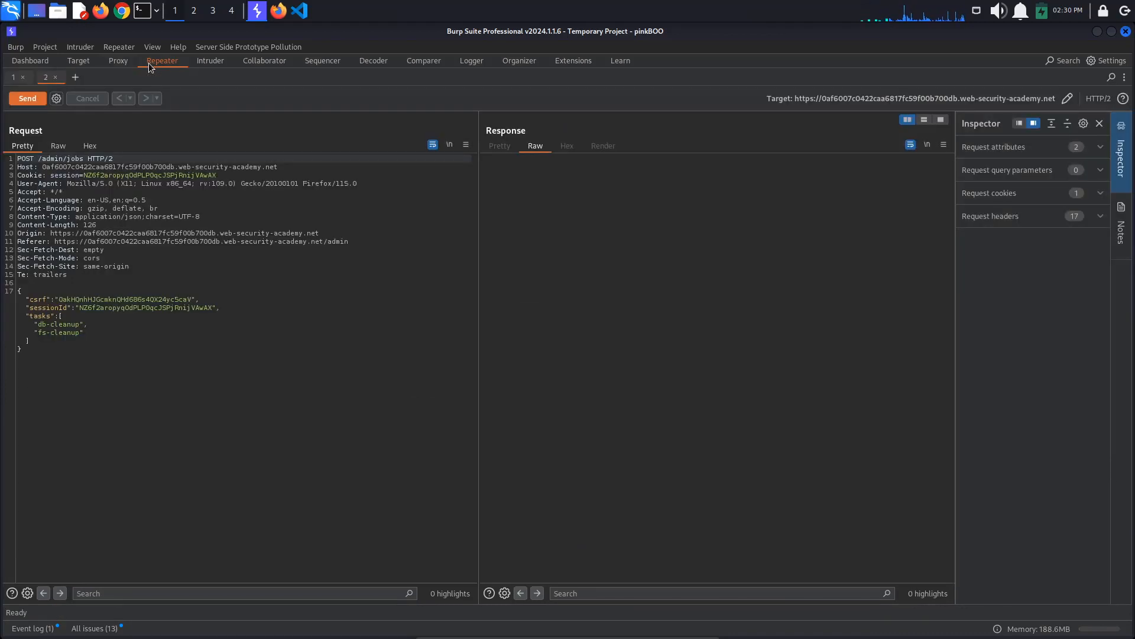
# Replay change-address with country set to US, confirm US reflected, then view installed extensions.
pyautogui.click(18, 76)
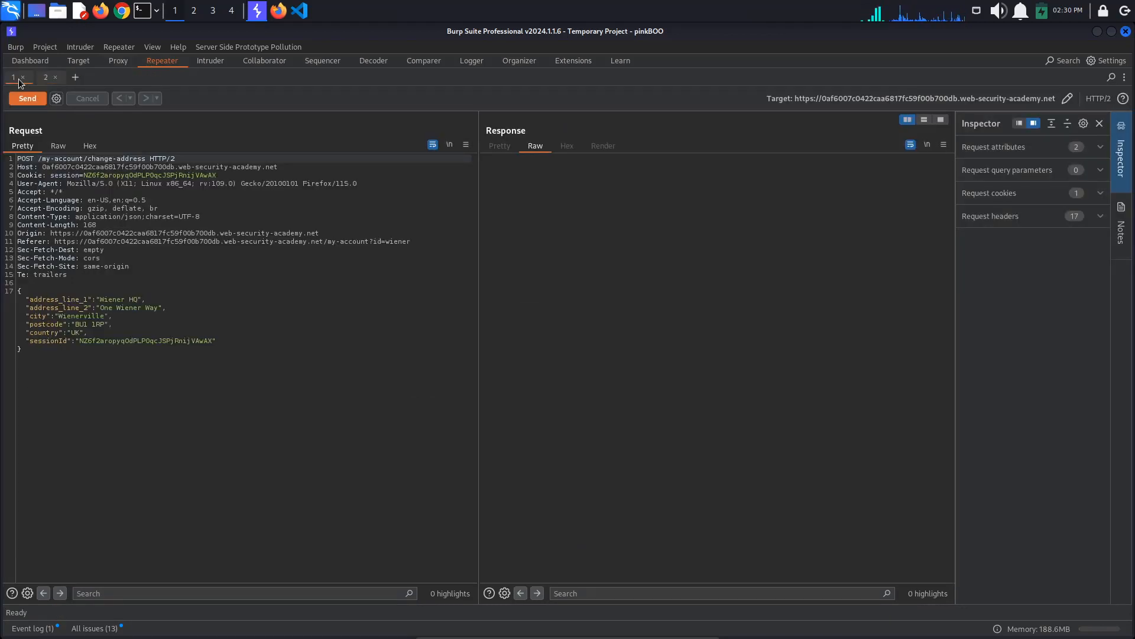
pyautogui.click(27, 98)
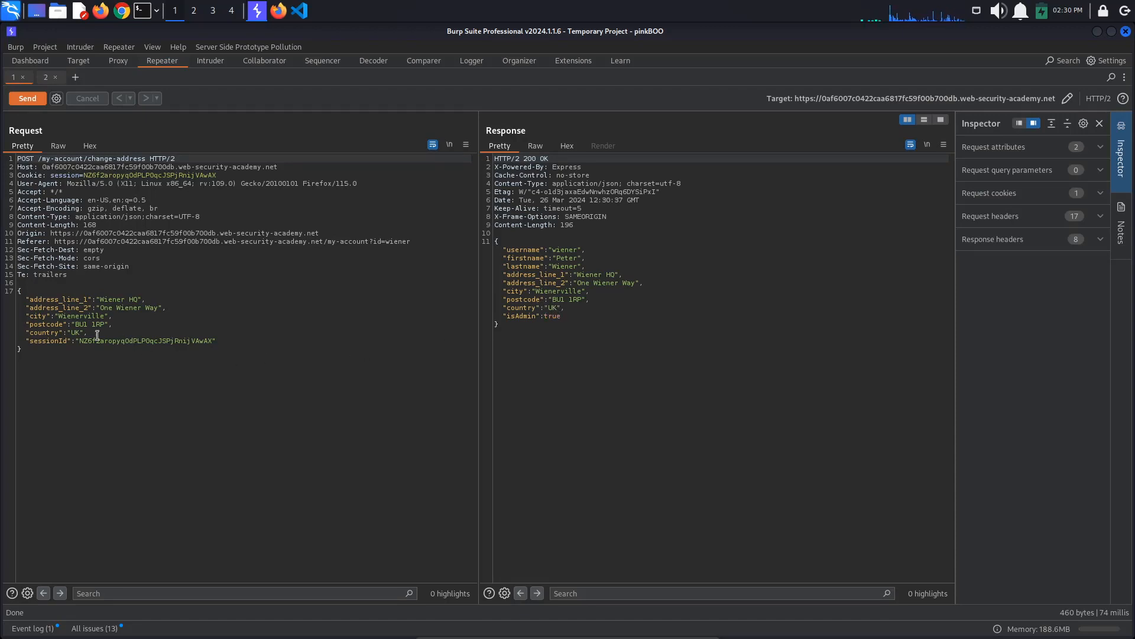
pyautogui.click(77, 332)
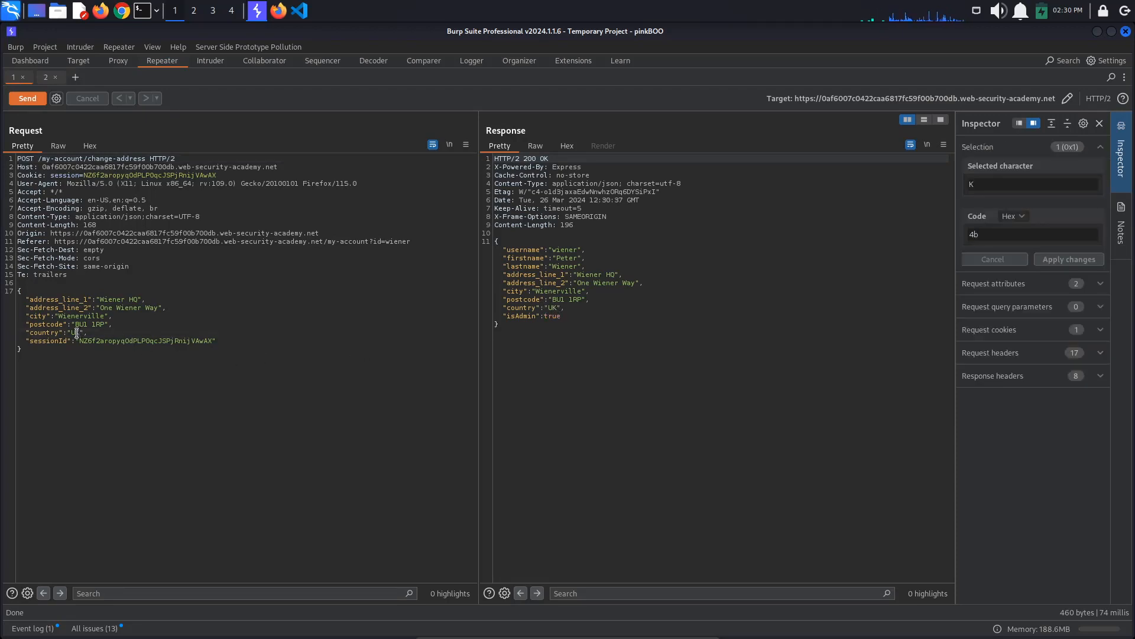
pyautogui.click(27, 98)
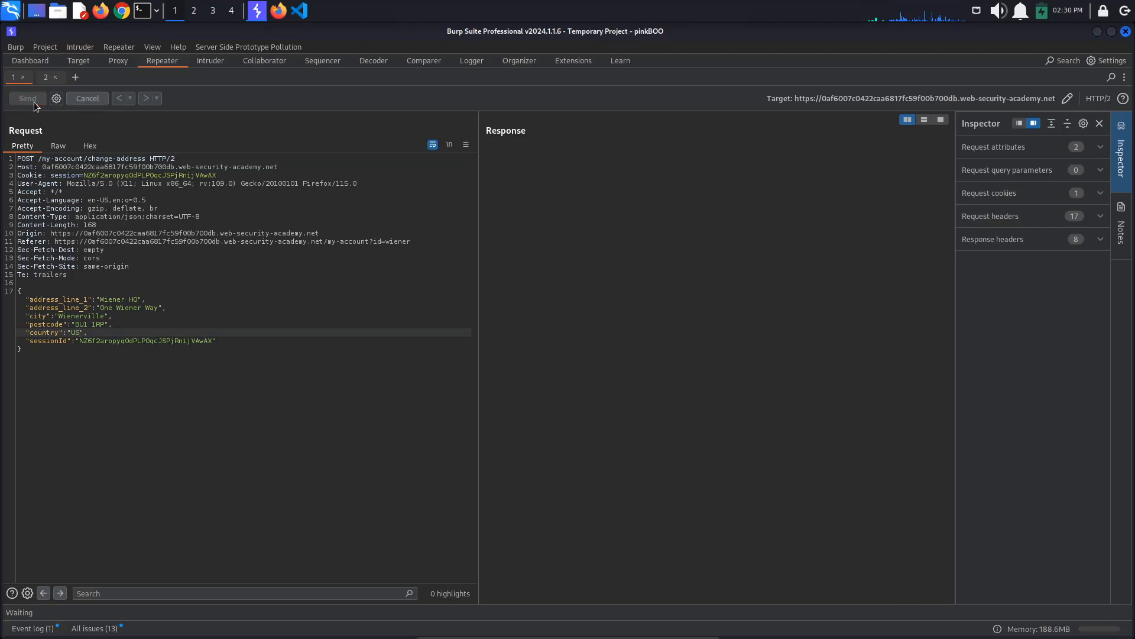
pyautogui.click(27, 98)
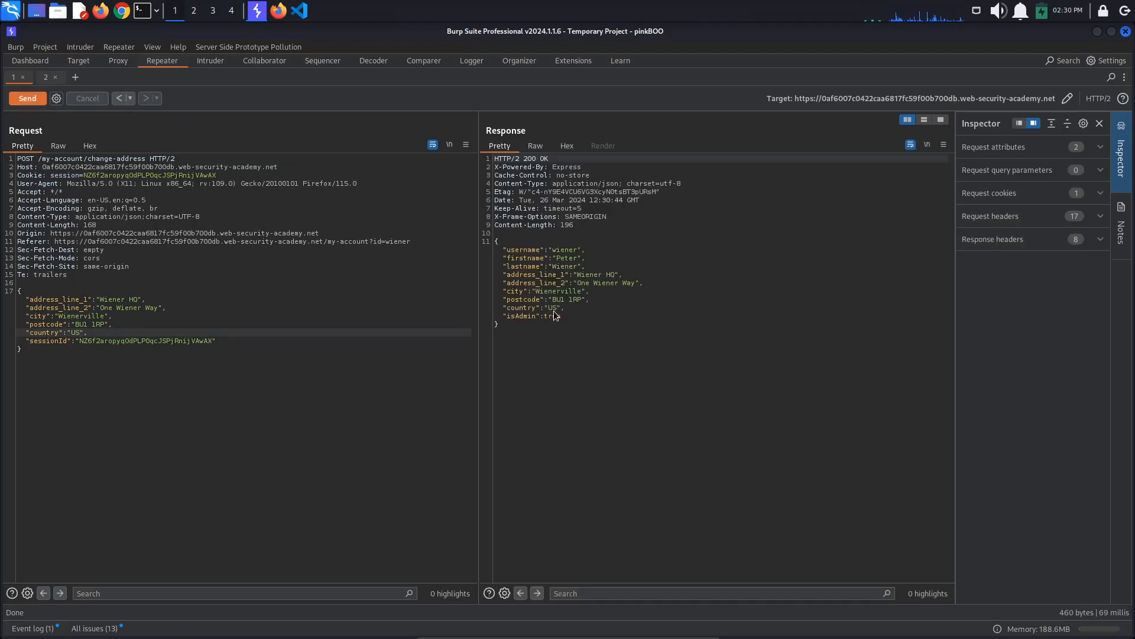
pyautogui.moveTo(540, 307); pyautogui.dragTo(569, 307)
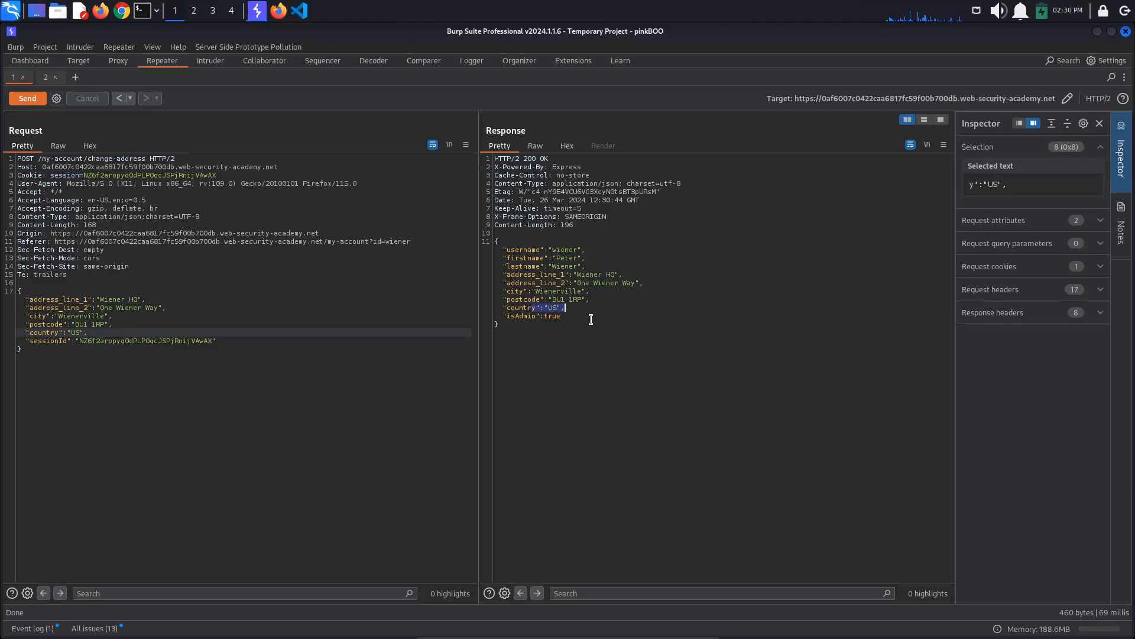
pyautogui.click(562, 316)
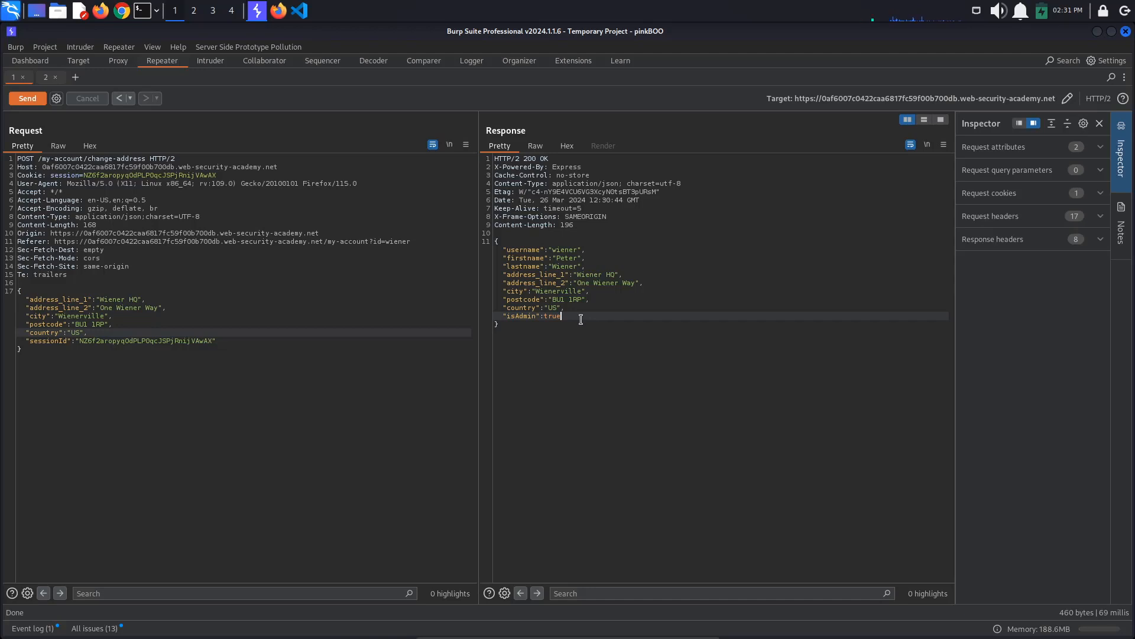
pyautogui.click(573, 60)
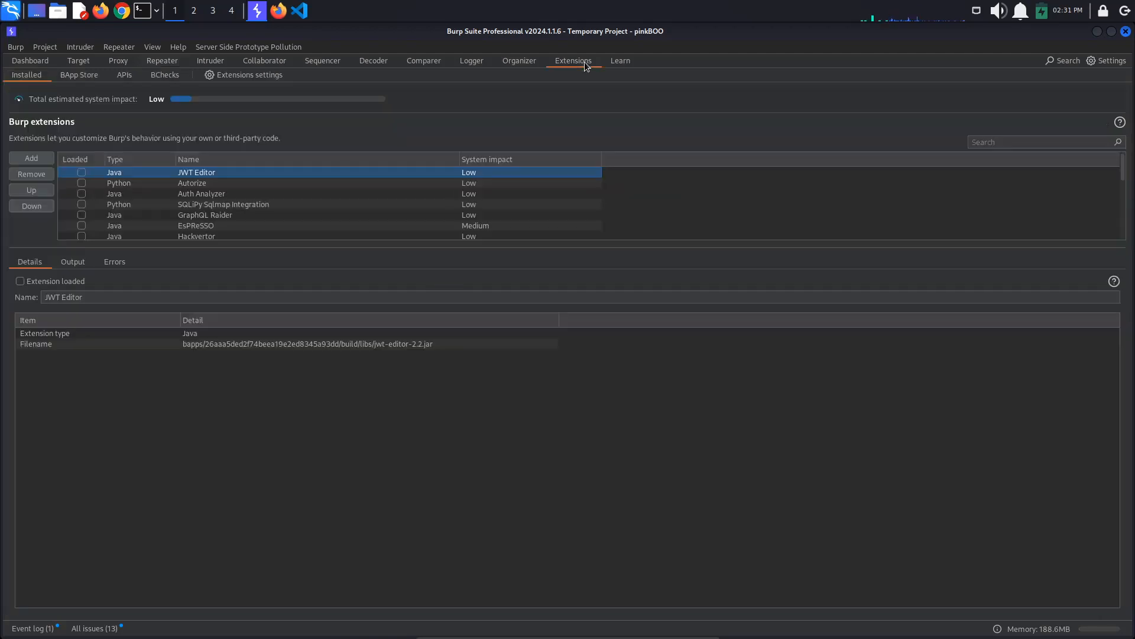
# Search the BApp Store for 'ser' and confirm Server-Side Prototype Pollution Scanner is installed.
pyautogui.click(78, 75)
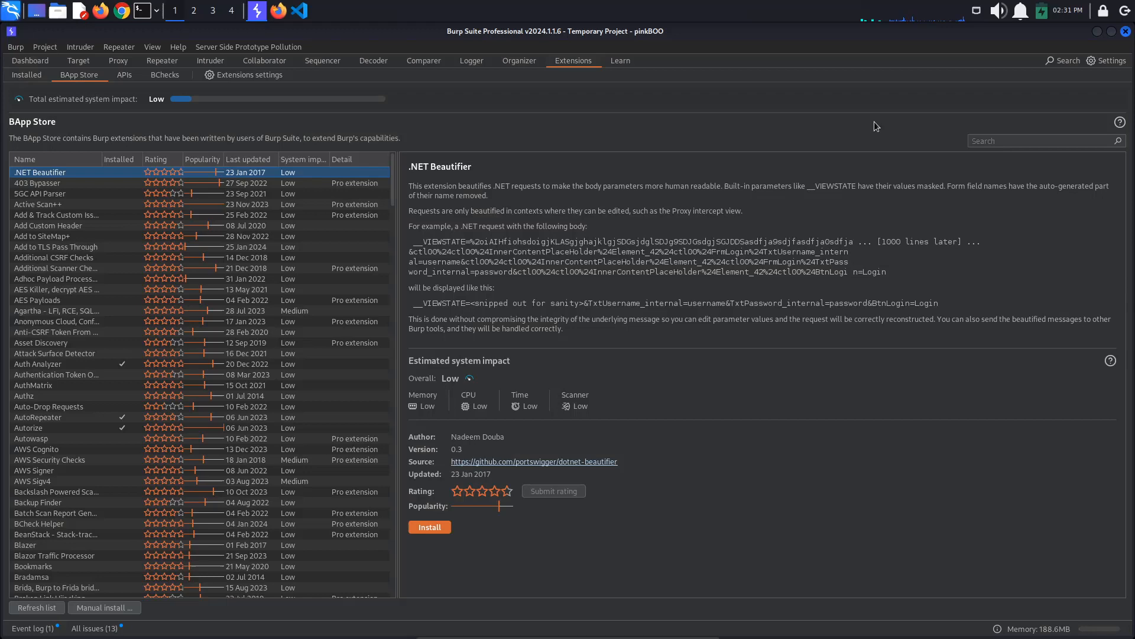
pyautogui.write('server-side')
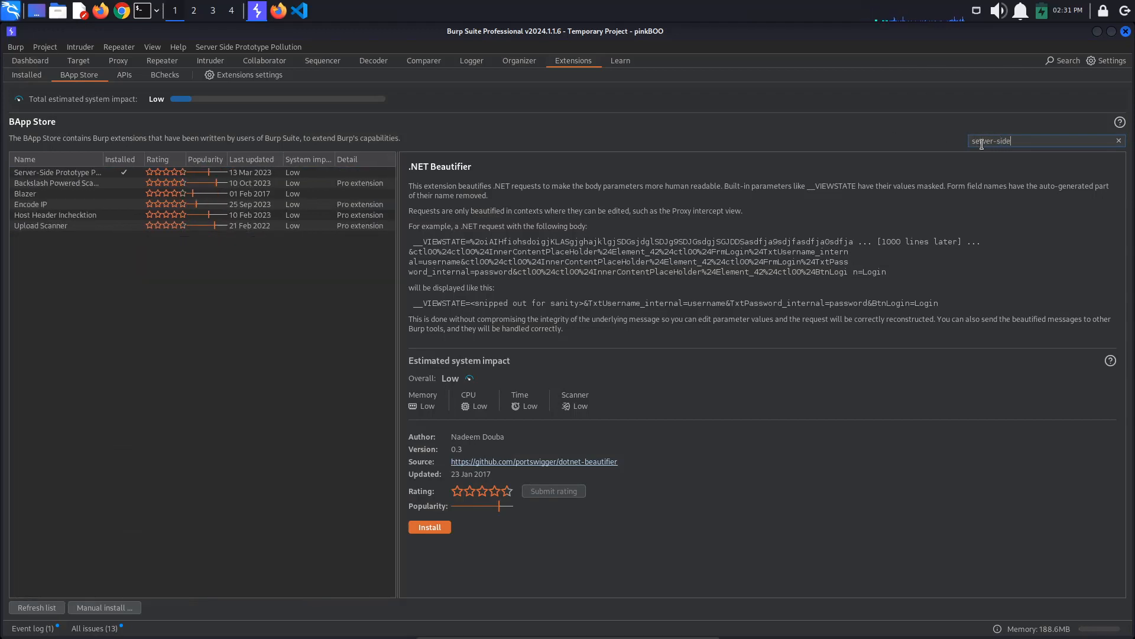
pyautogui.click(56, 183)
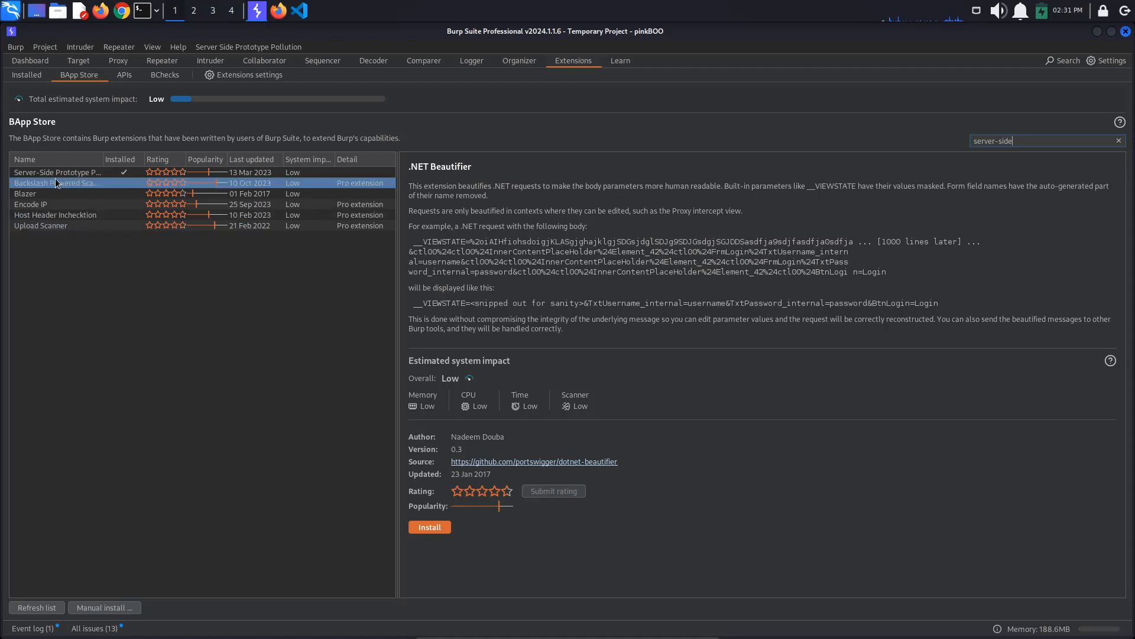
pyautogui.click(58, 172)
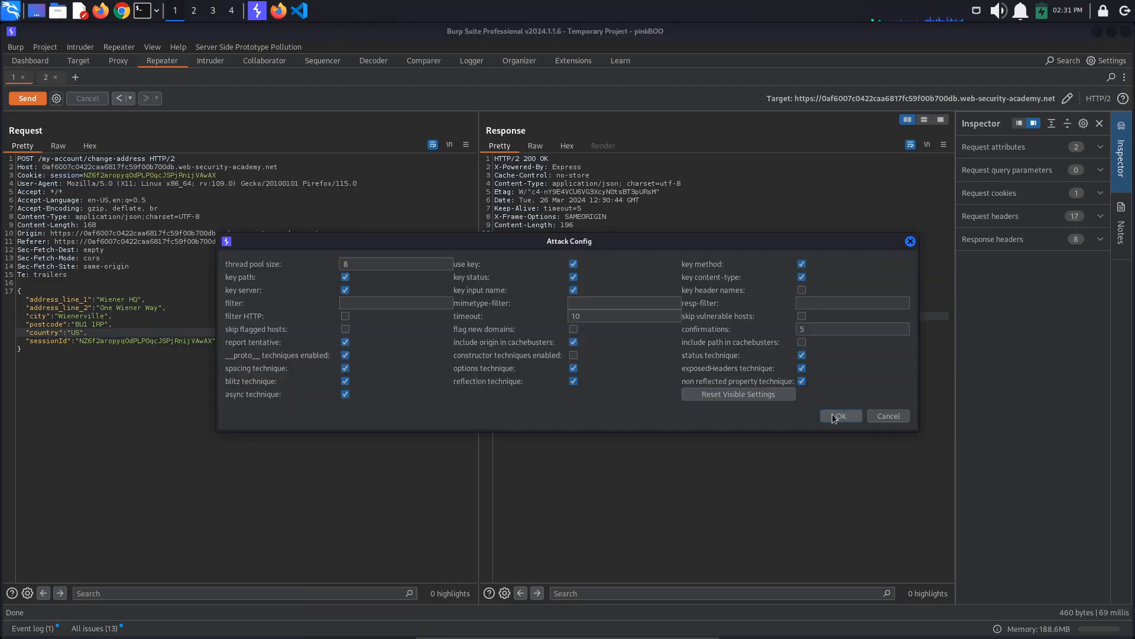
# Launch the prototype pollution scan with the Attack Config settings and view the site map findings.
pyautogui.click(841, 415)
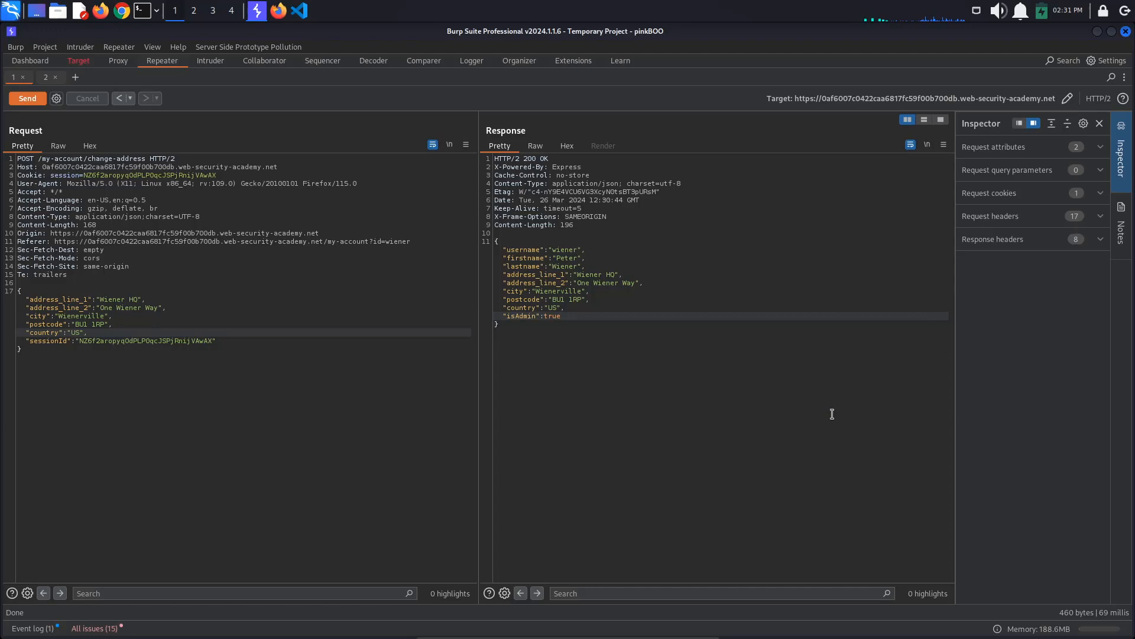
pyautogui.click(77, 60)
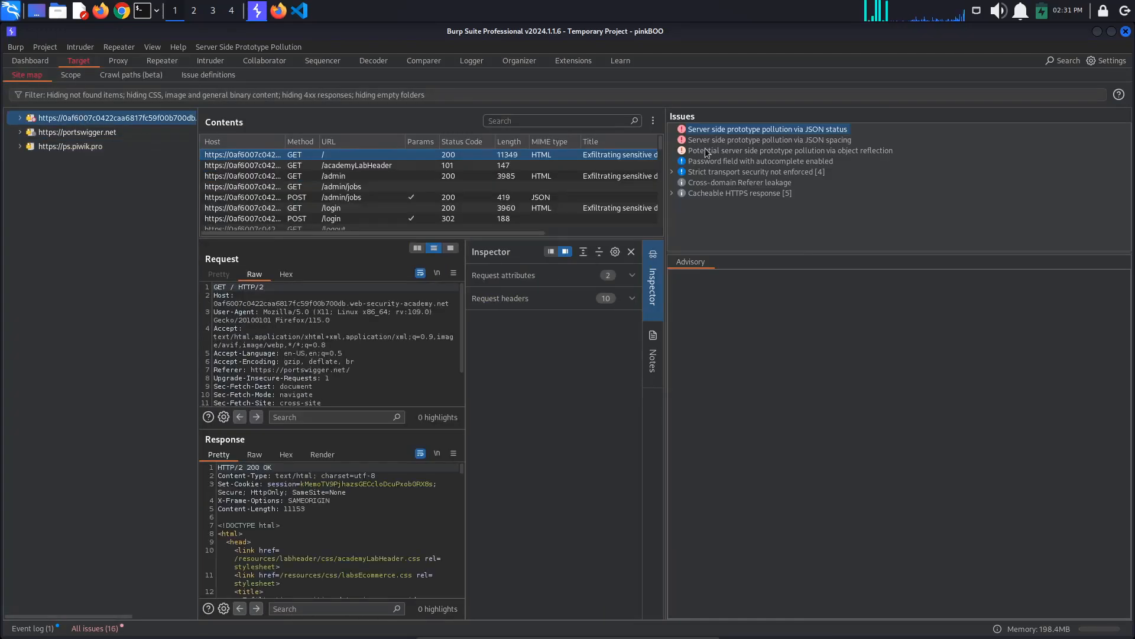
# Inspect the high-severity JSON status pollution issue on /my-account/change-address, then return to Extensions.
pyautogui.click(767, 129)
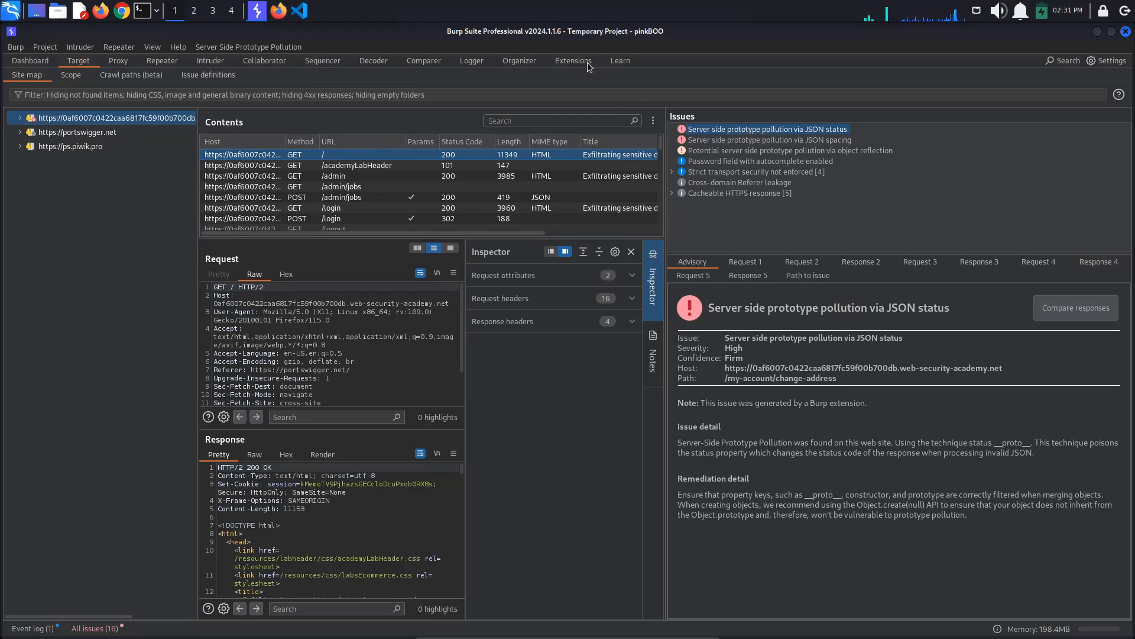
pyautogui.click(573, 61)
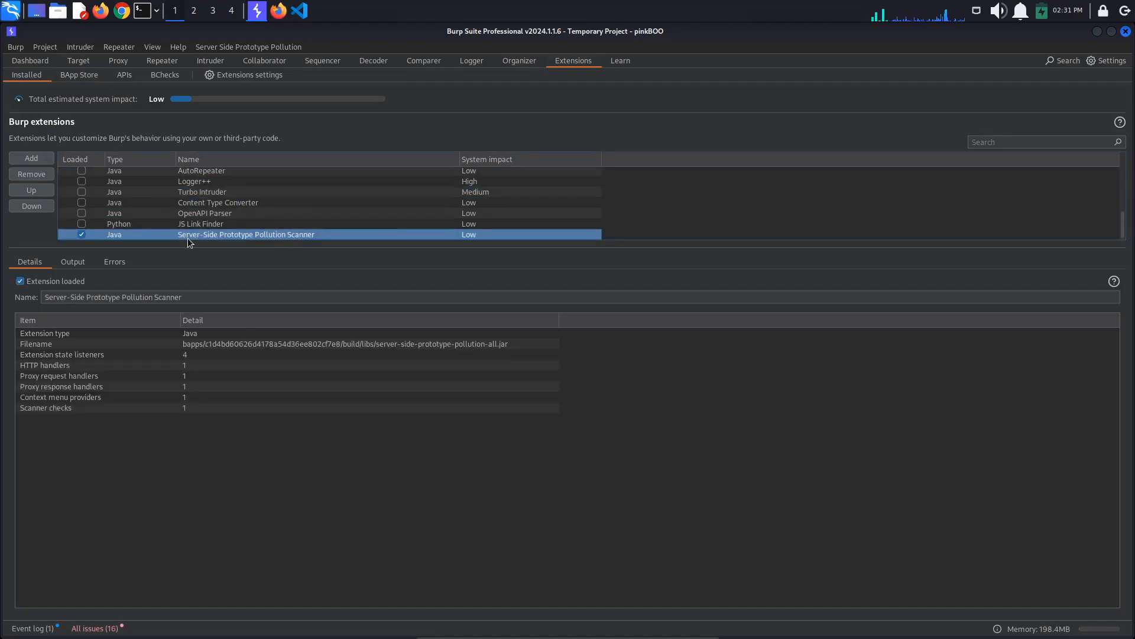
# Read the scanner's output log and the JSON status and JSON spacing issue details.
pyautogui.click(73, 262)
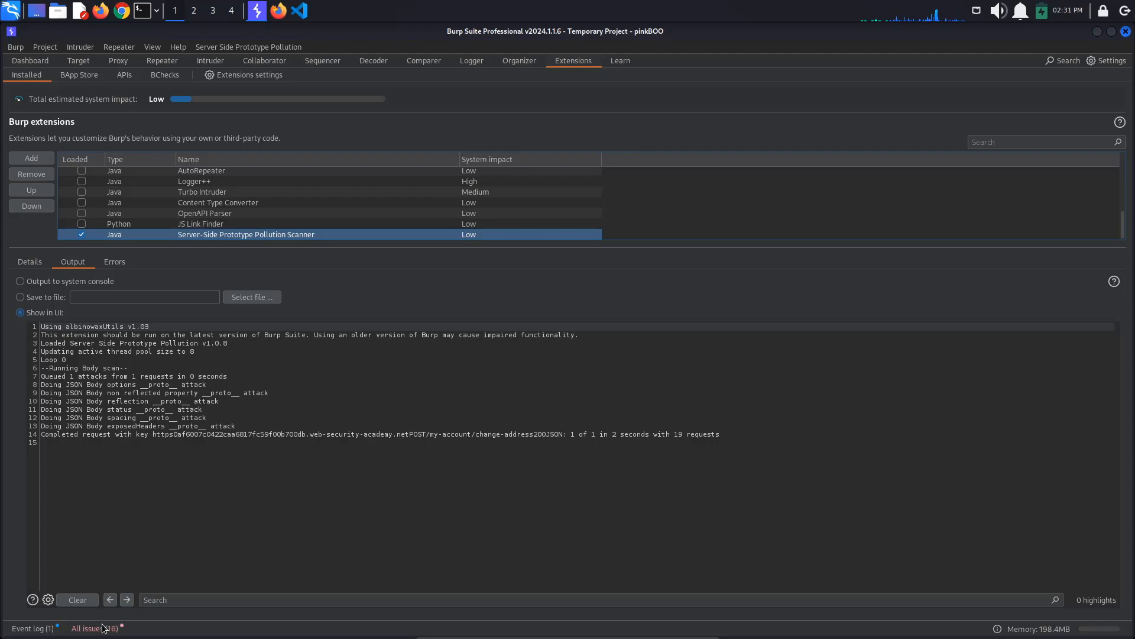
pyautogui.click(91, 626)
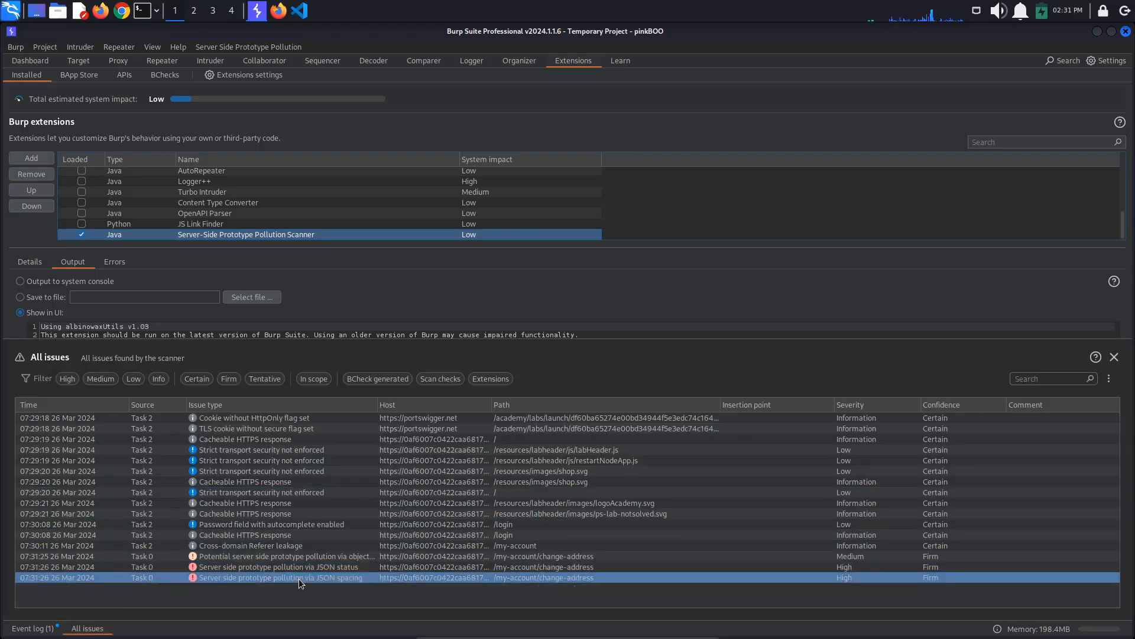
pyautogui.click(233, 566)
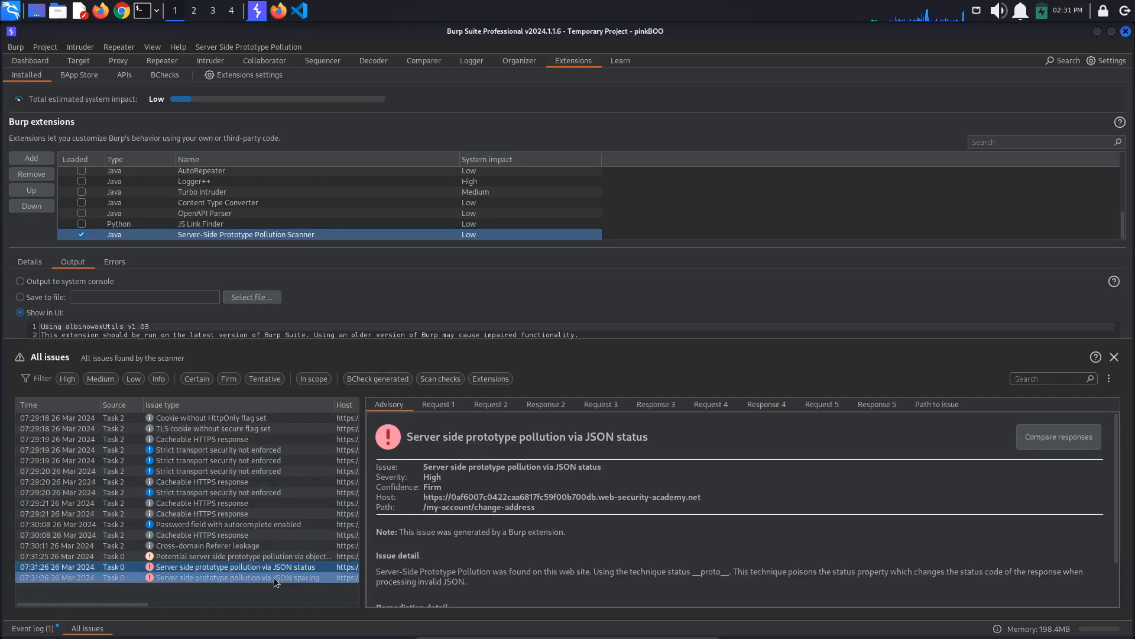
pyautogui.click(239, 577)
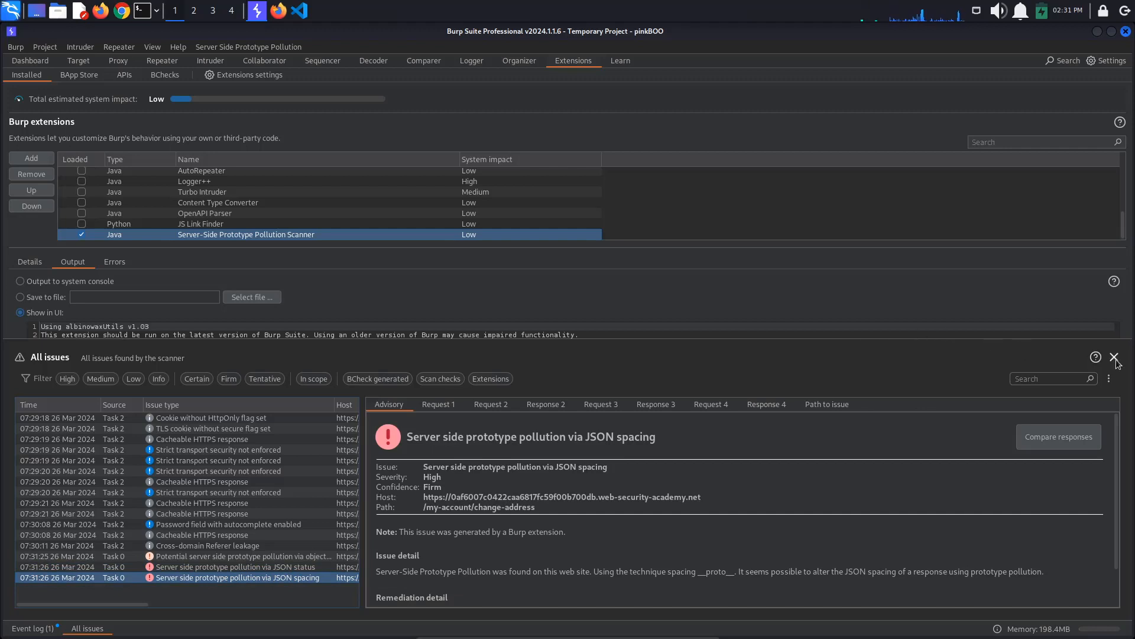
pyautogui.click(163, 61)
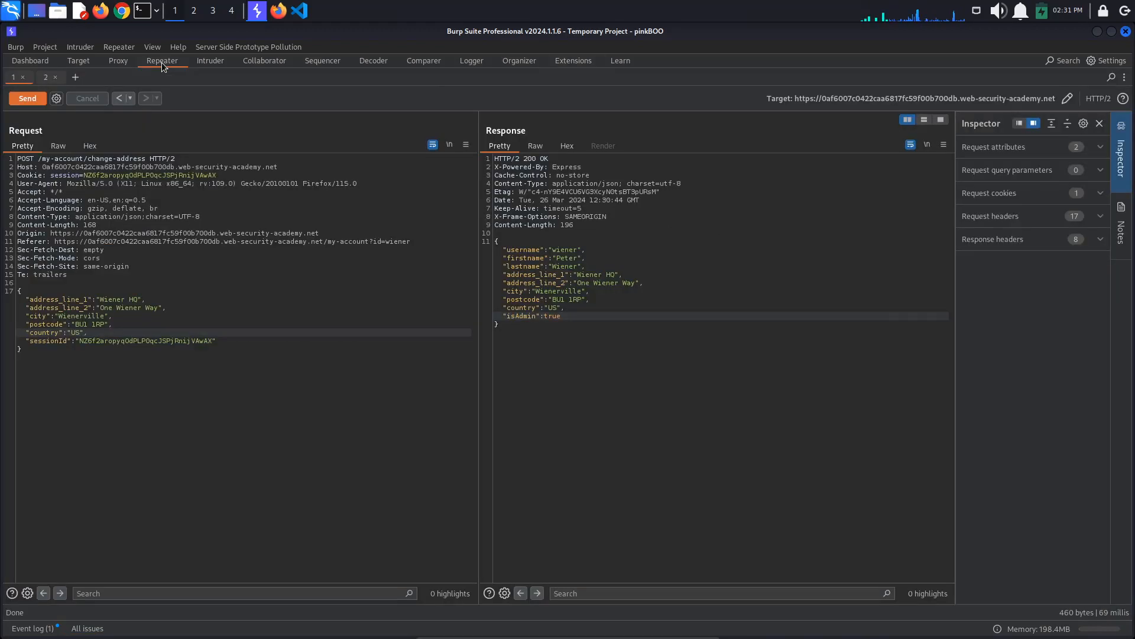
pyautogui.moveTo(130, 70)
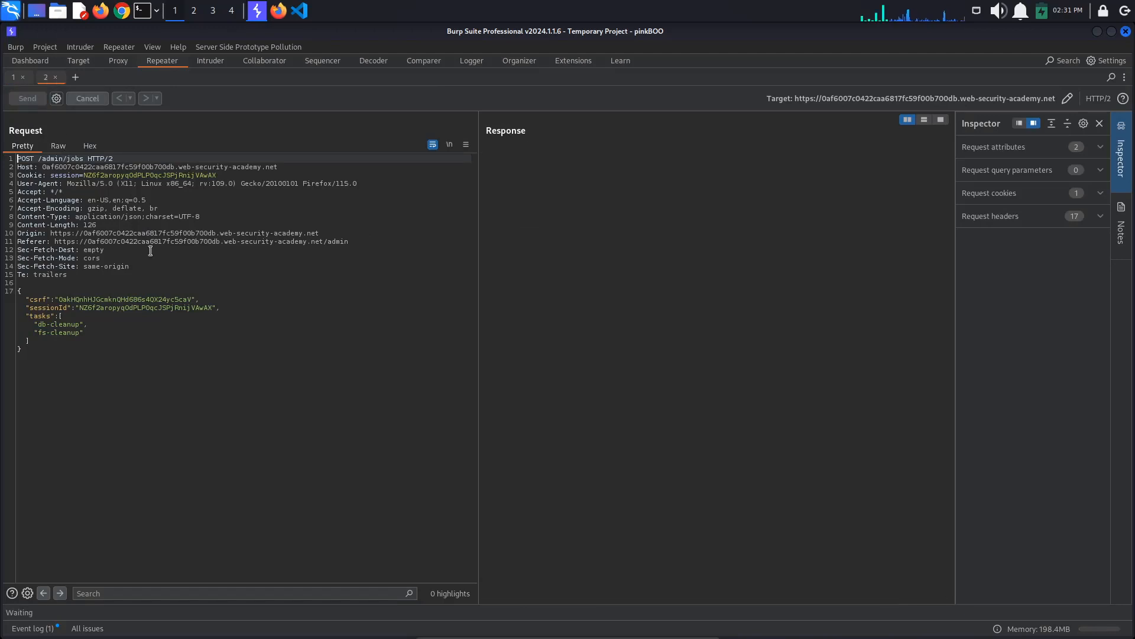
# Resend POST /admin/jobs, getting 200 OK with database and filesystem cleanup succeeding.
pyautogui.click(27, 99)
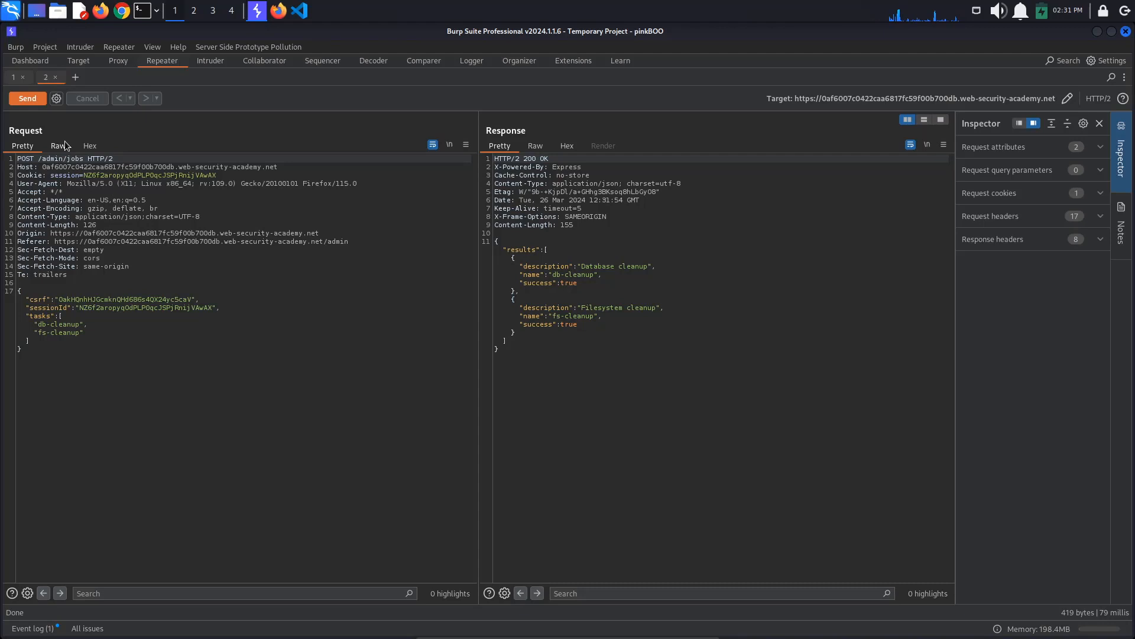
pyautogui.moveTo(57, 146)
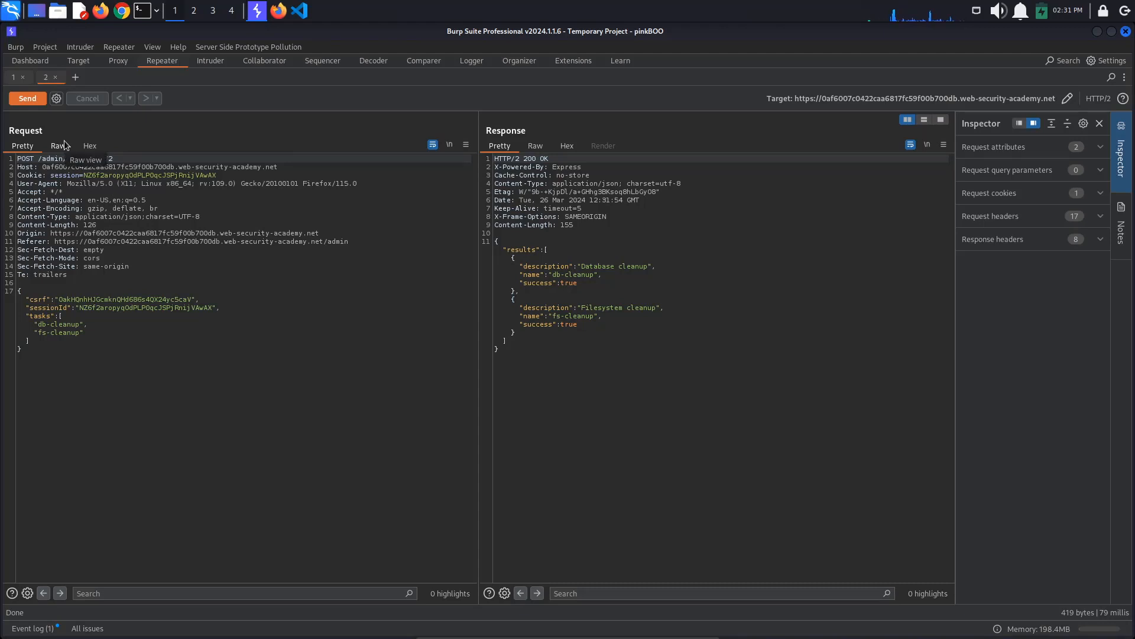